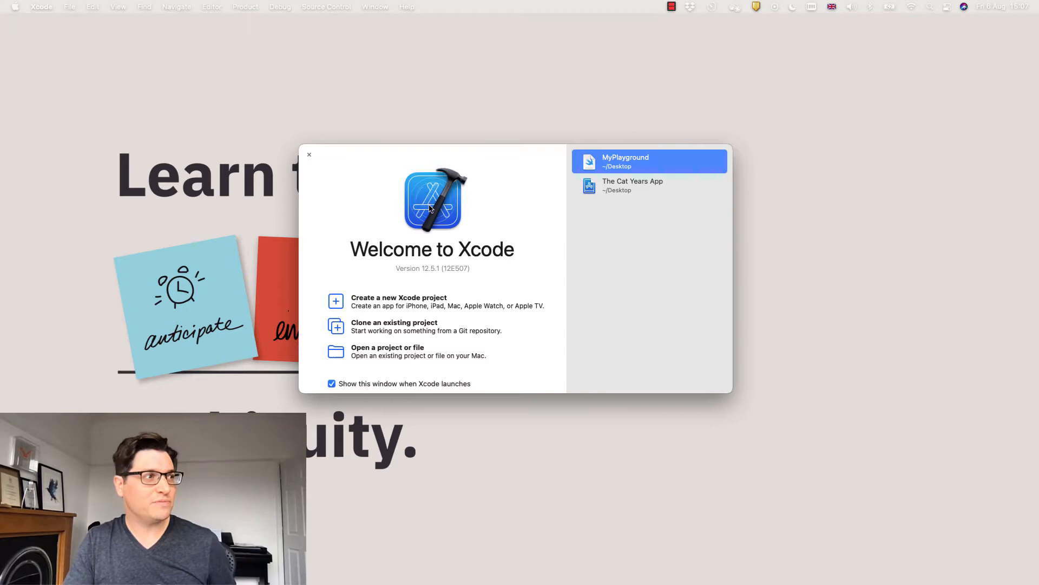
Step: Start a new playground from the File > New menu
click(69, 7)
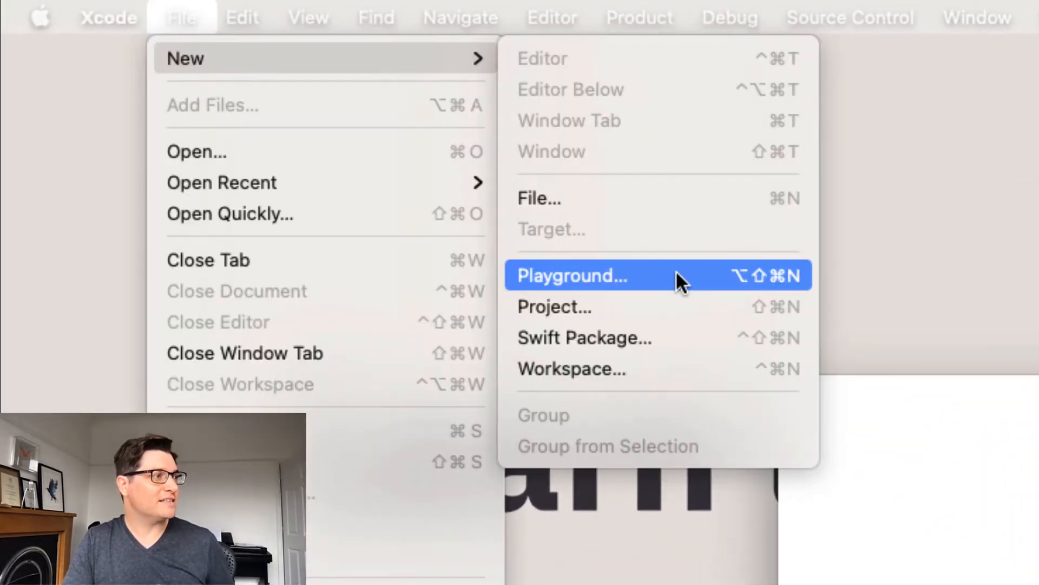
click(572, 275)
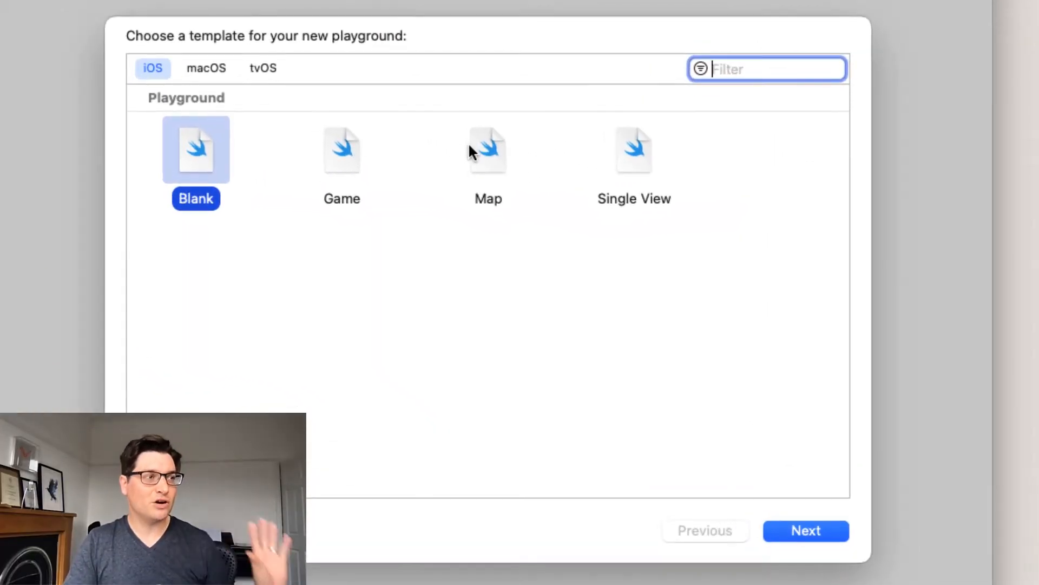
Step: Create a Blank playground named 'Test Playgroud'
click(806, 530)
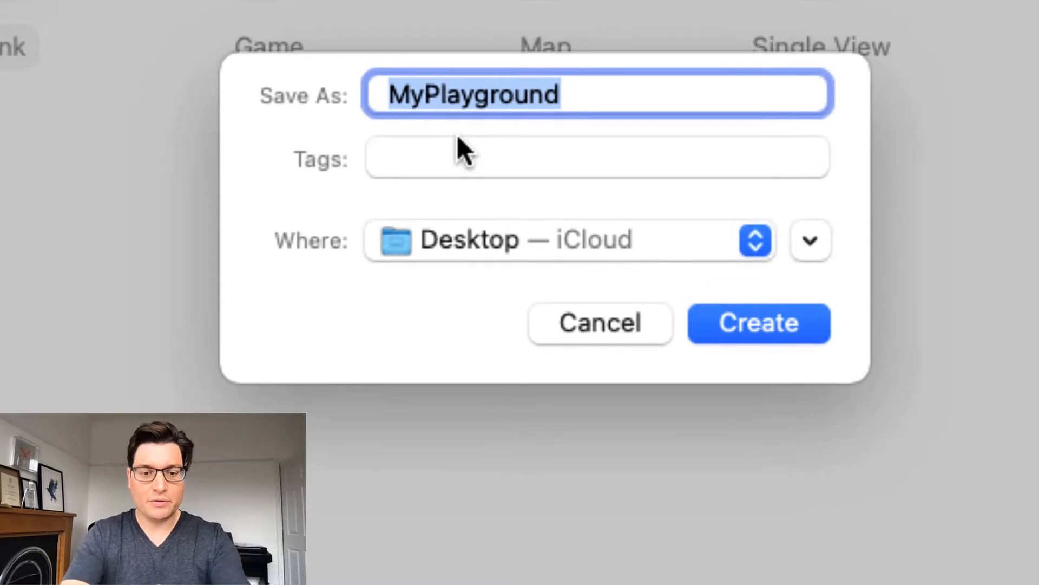
text(Test Pla)
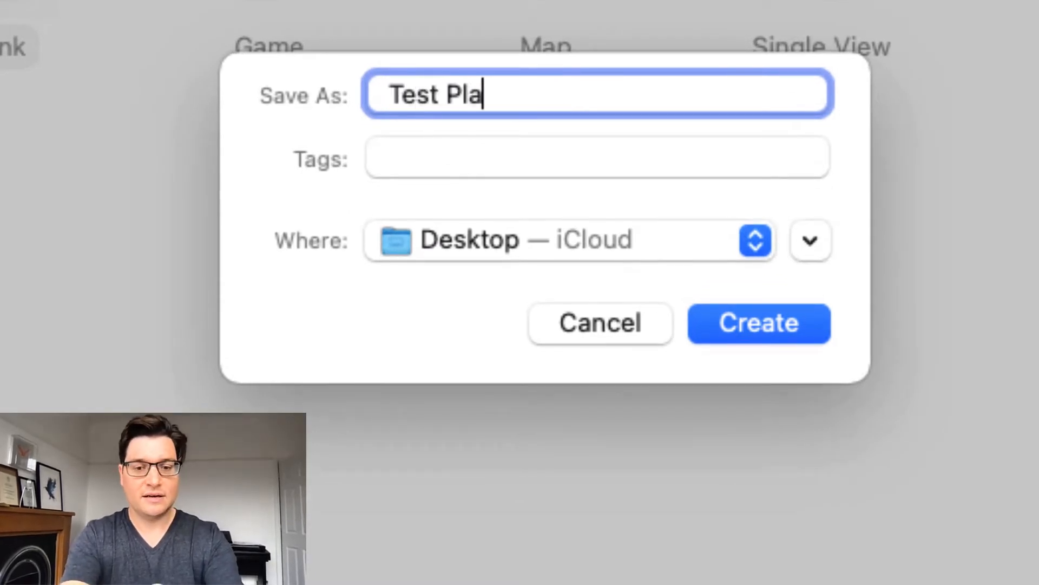
text(ygroud)
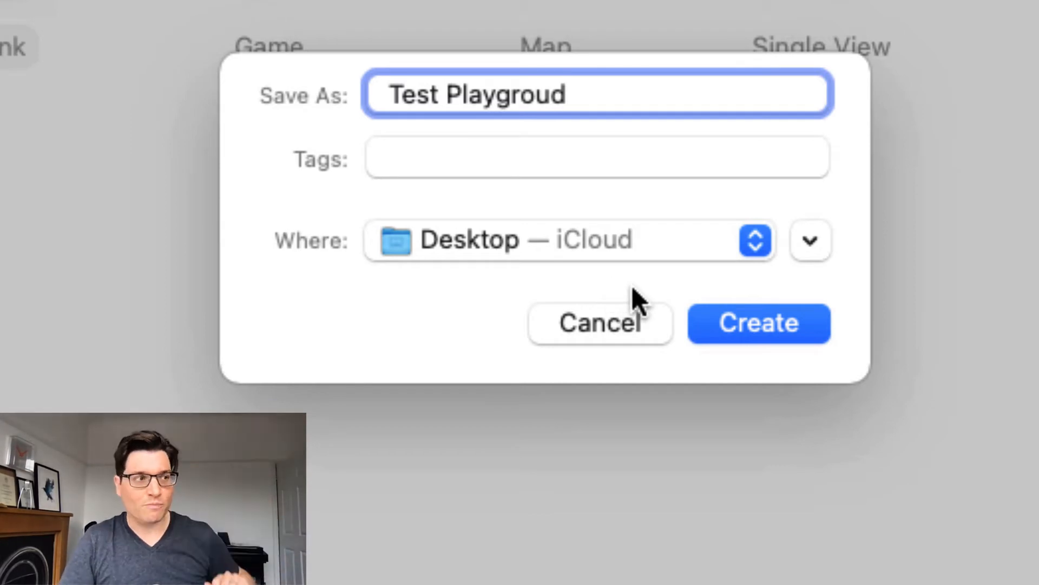
click(759, 323)
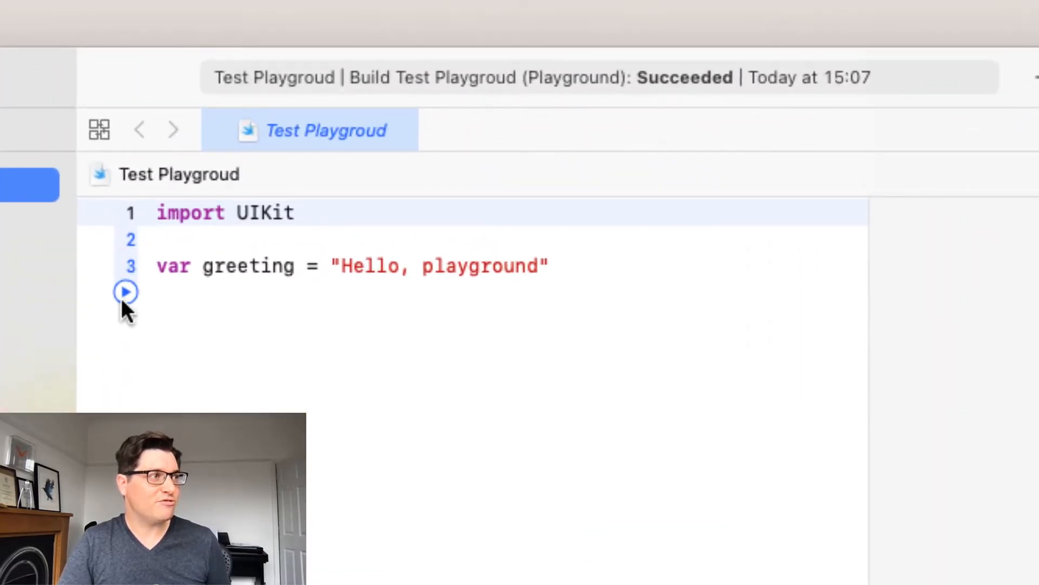
Step: Run the starter playground code through line 3
click(125, 292)
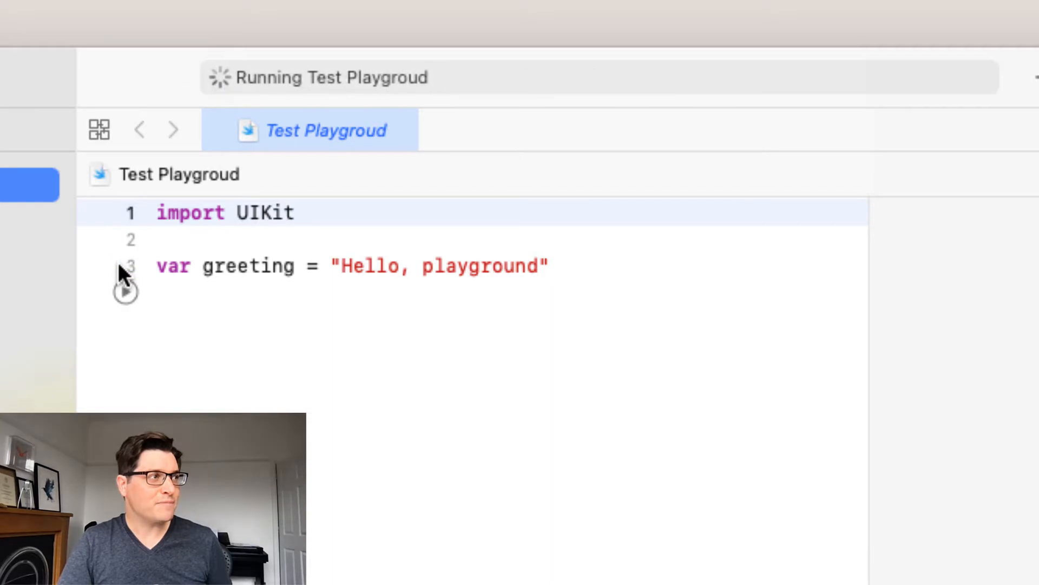
mouse_move(517, 106)
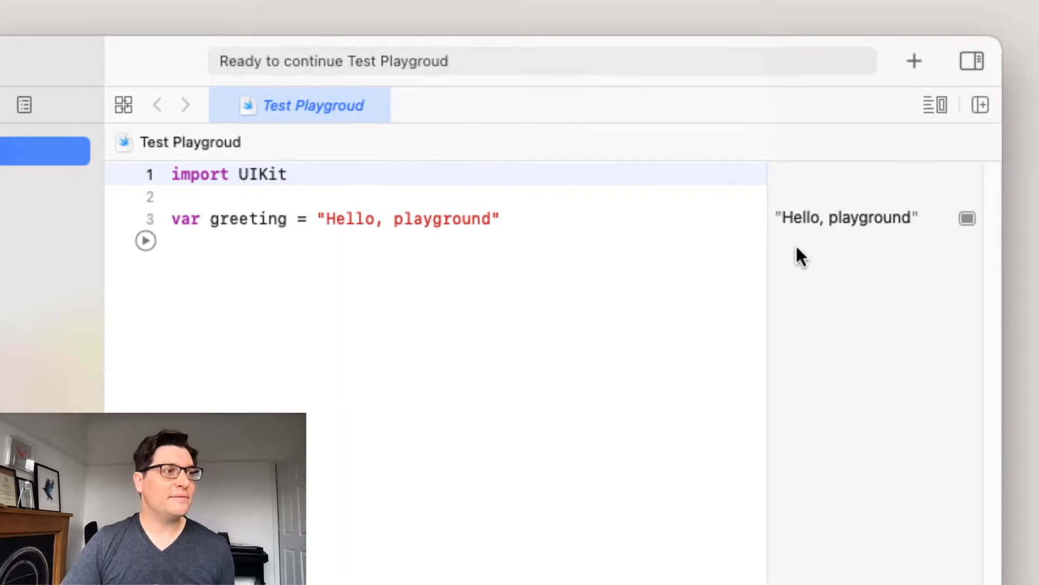
mouse_move(941, 242)
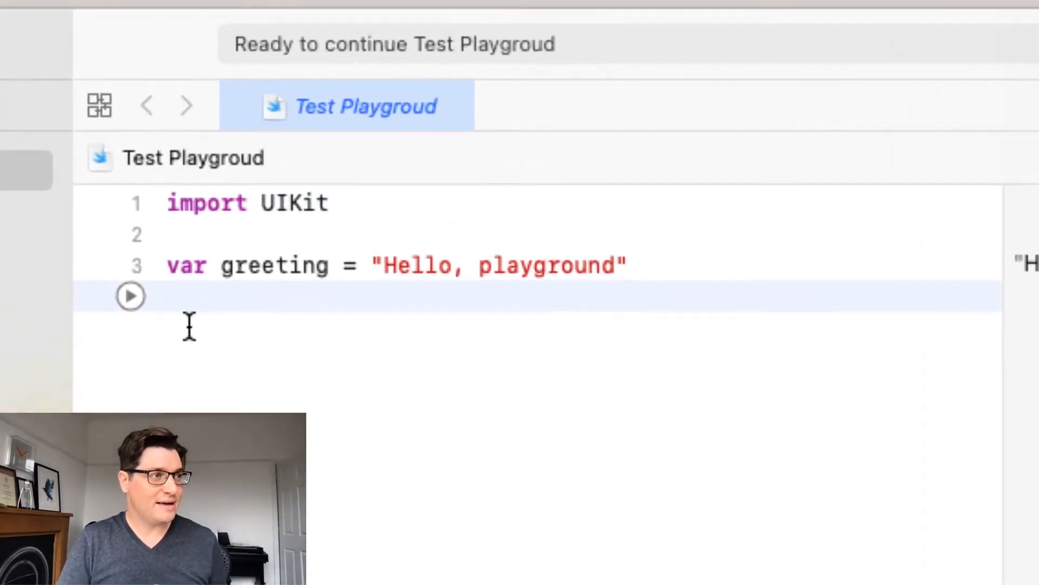
Step: Add print("My Car Is Blue") on line 4 and run it
text(pri)
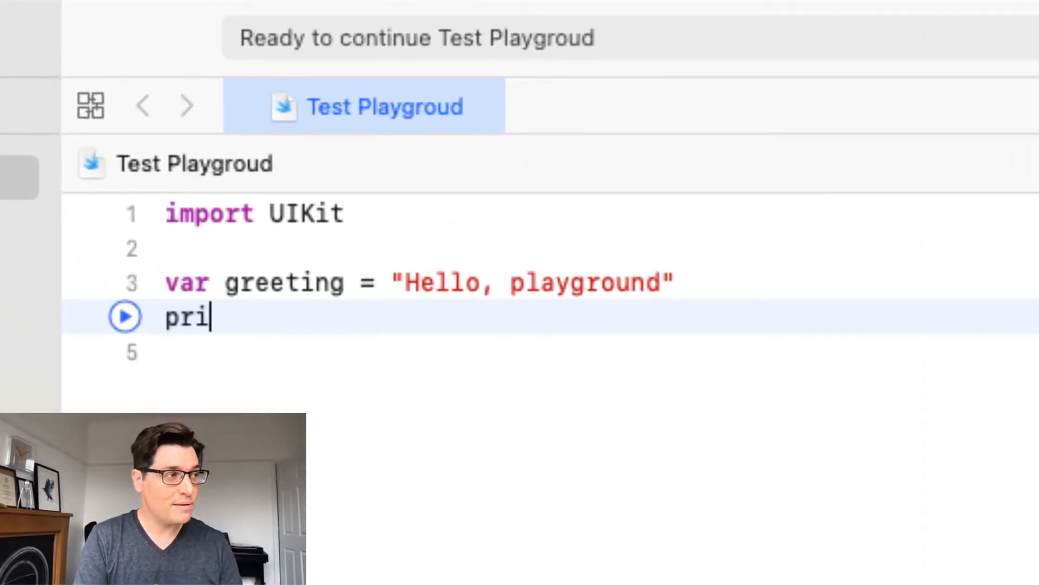
text(nt(")
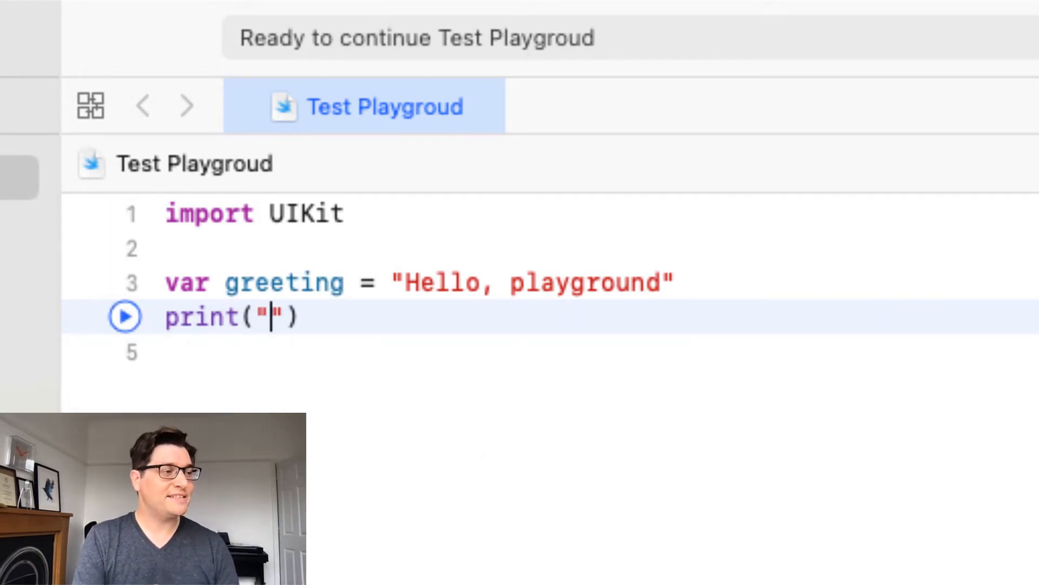
text(M)
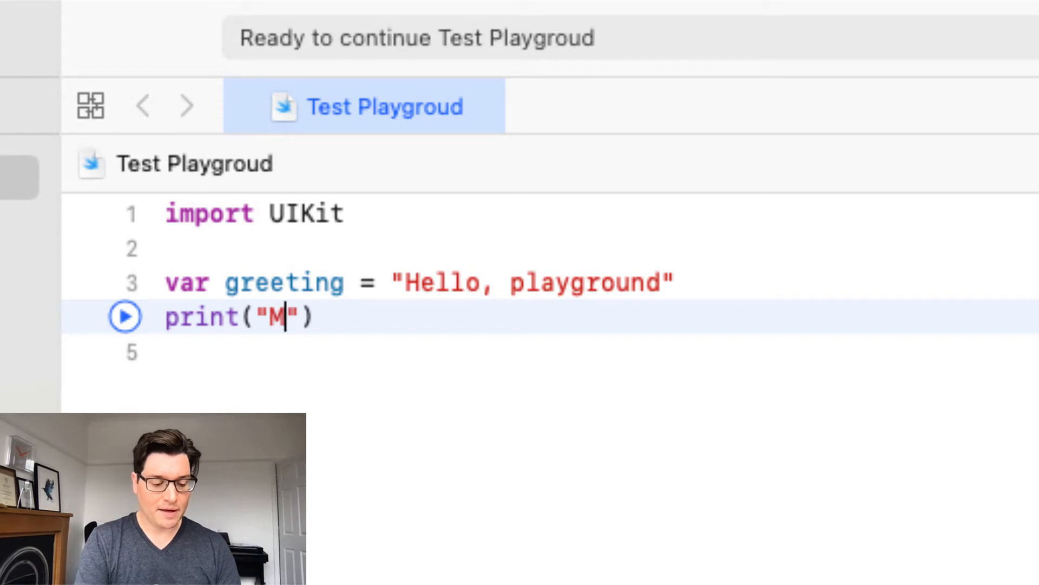
text(y Ca)
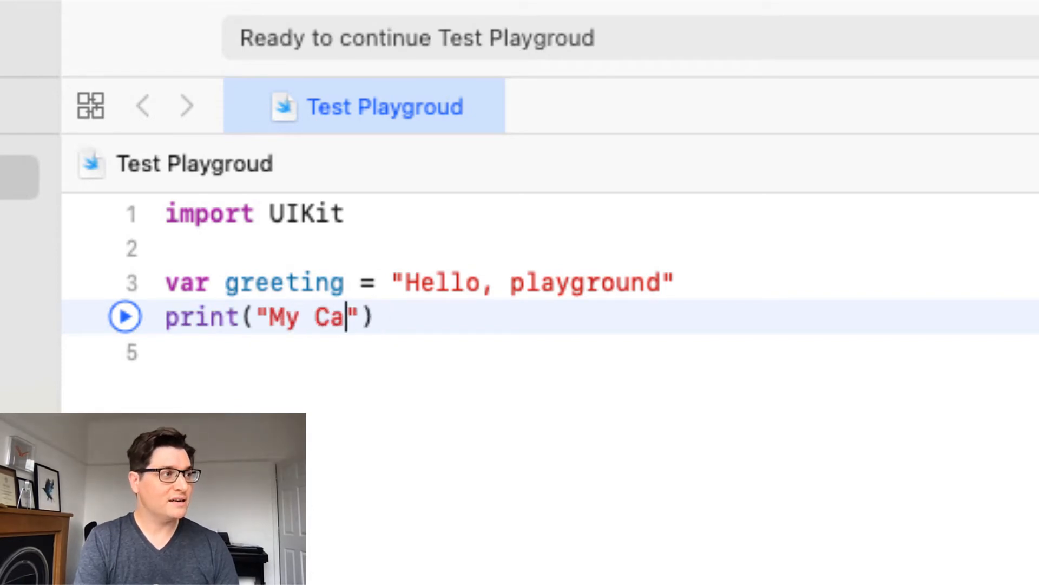
text(r Is Blue)
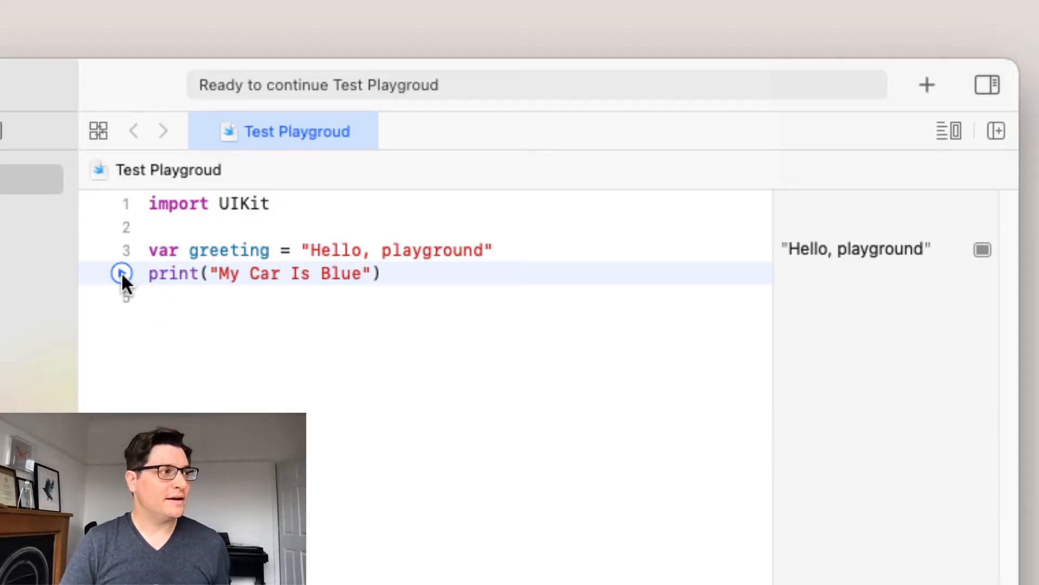
click(122, 273)
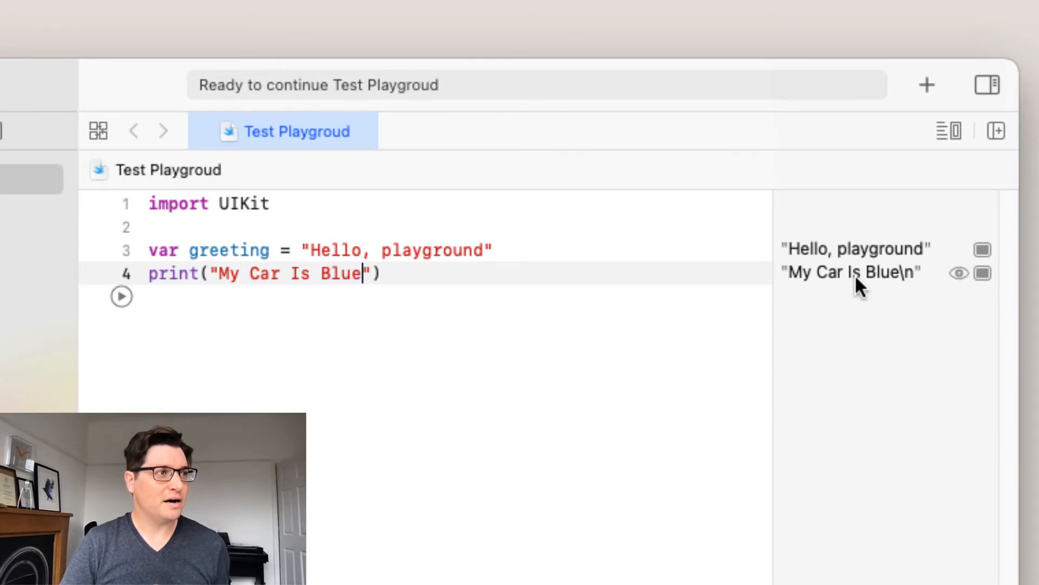
mouse_move(868, 292)
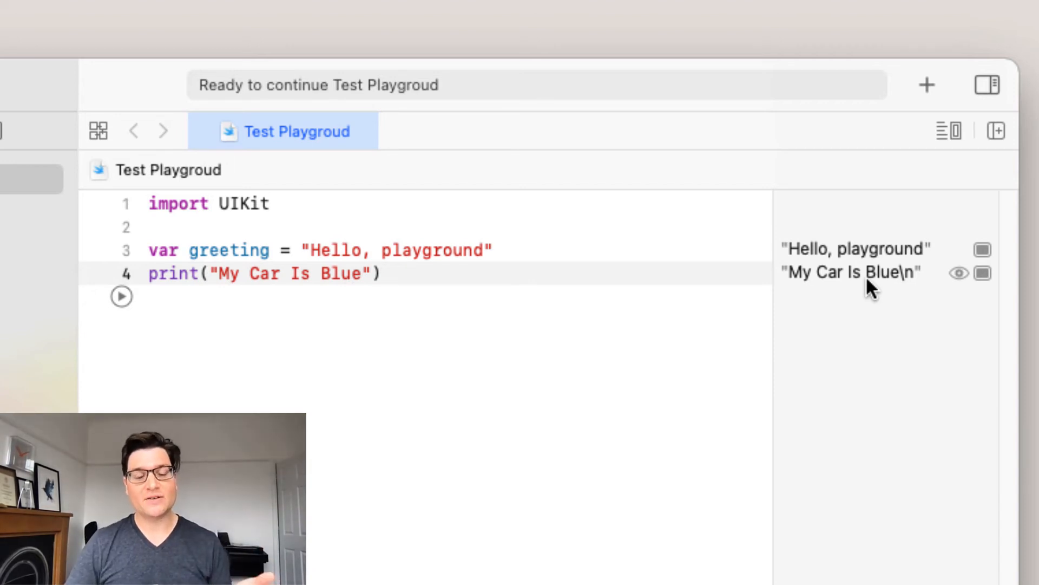
click(363, 273)
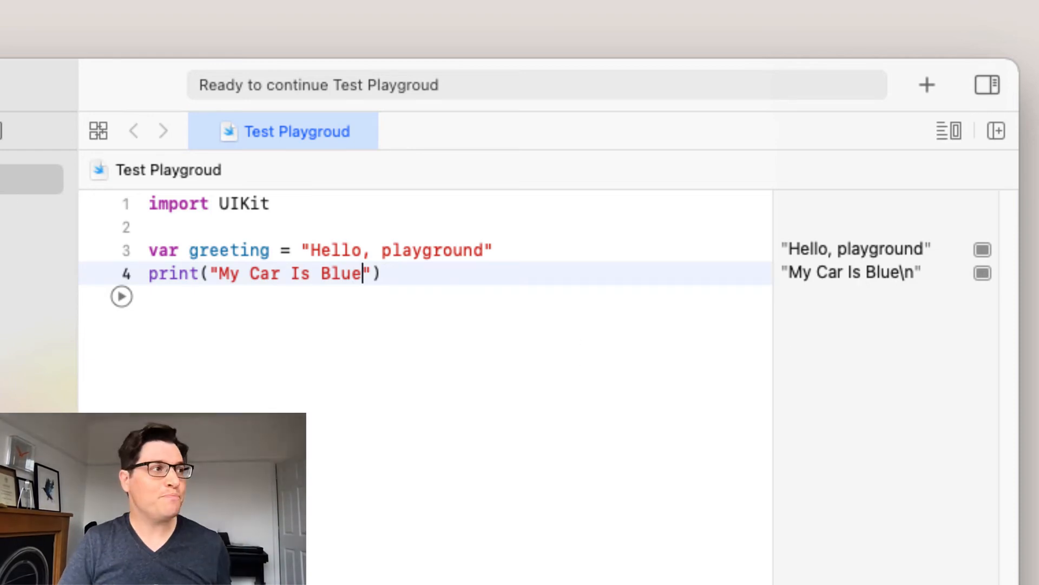
Step: Add print("My Cat Is Black and White") on line 5 and run it
key(Return)
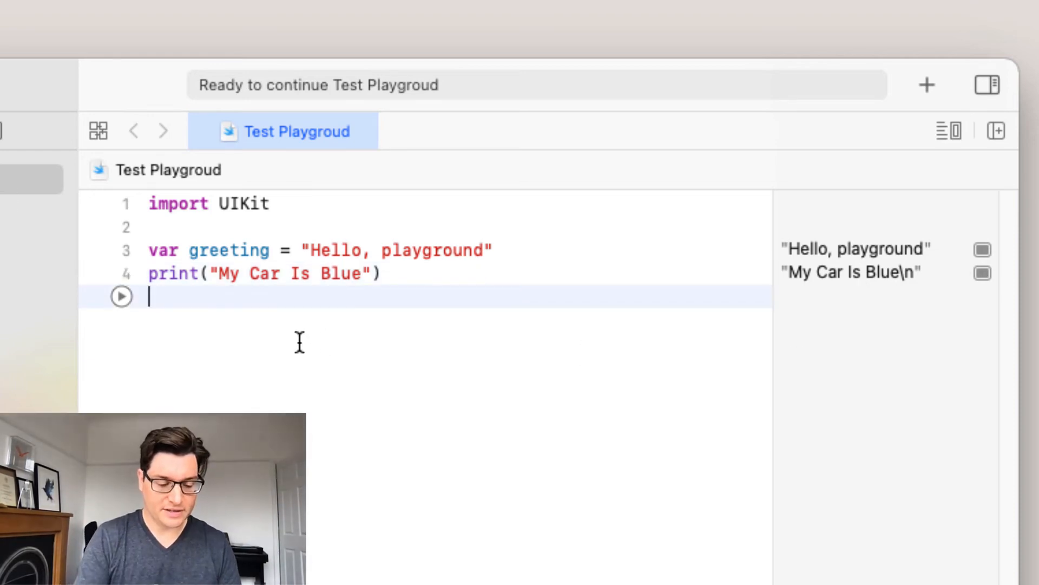
text(print(")
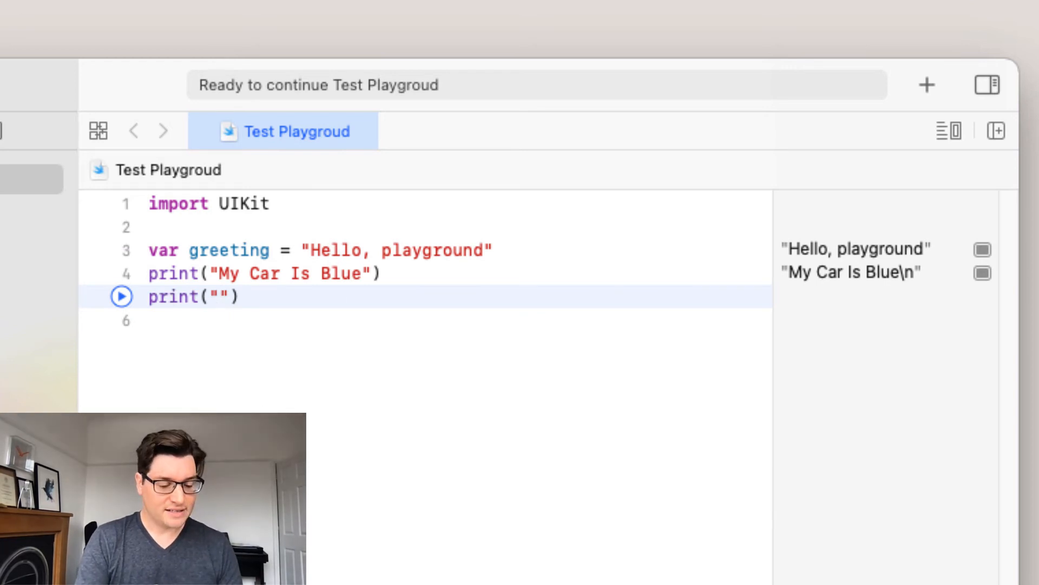
text(My)
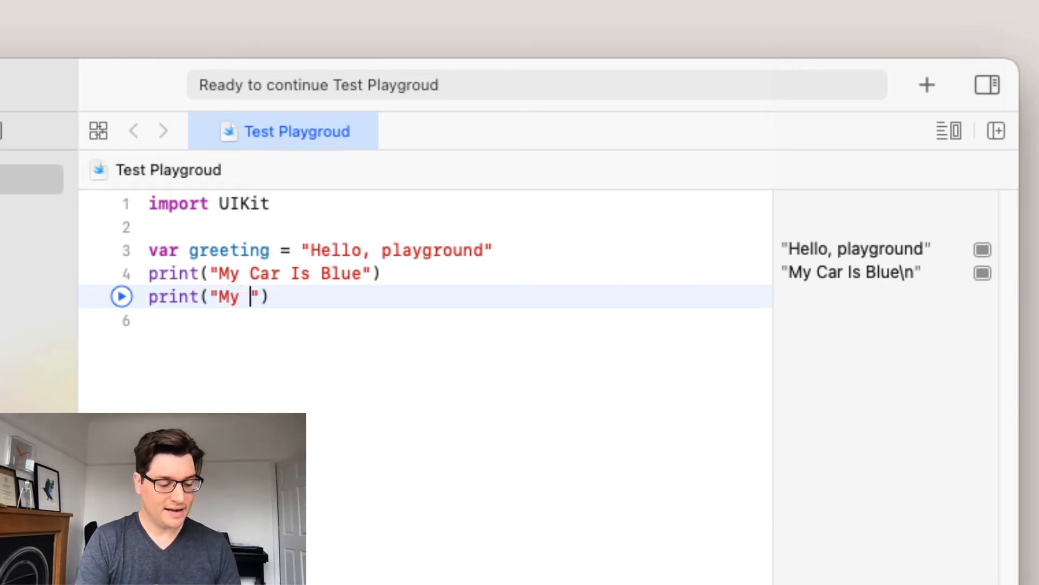
text(Cat Is)
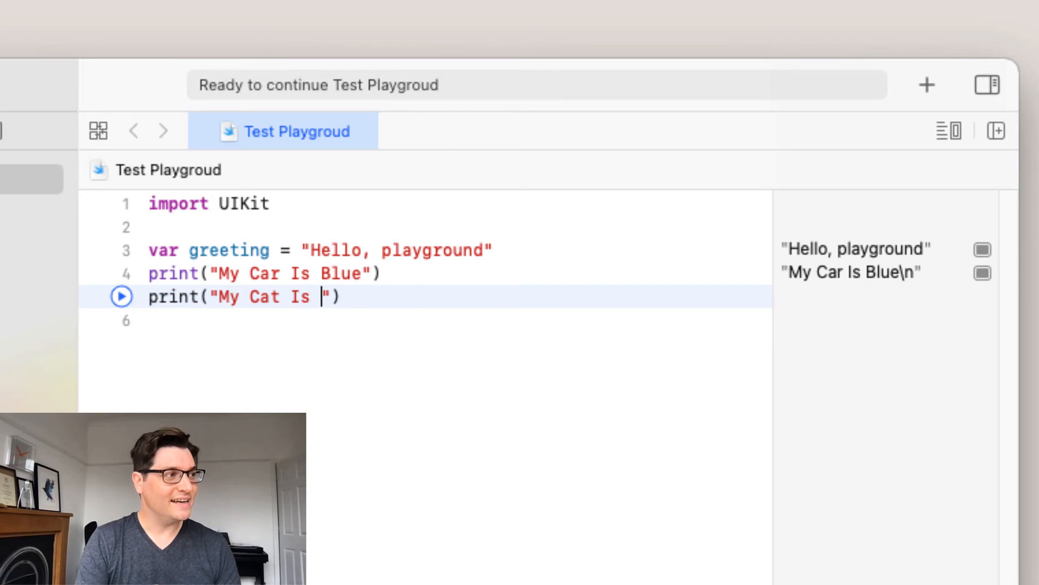
text(Black and Whit)
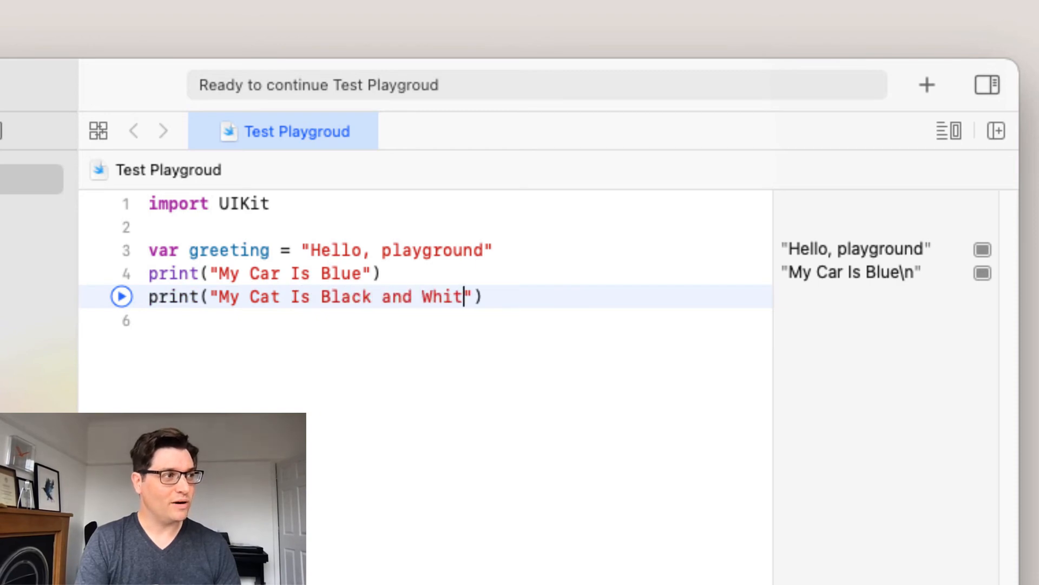
text(e)
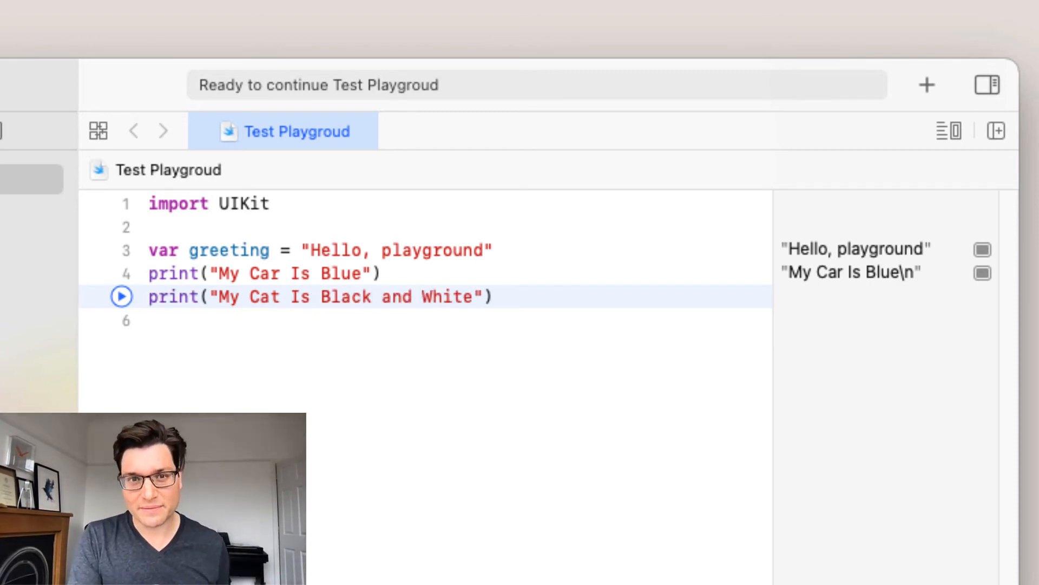
click(121, 296)
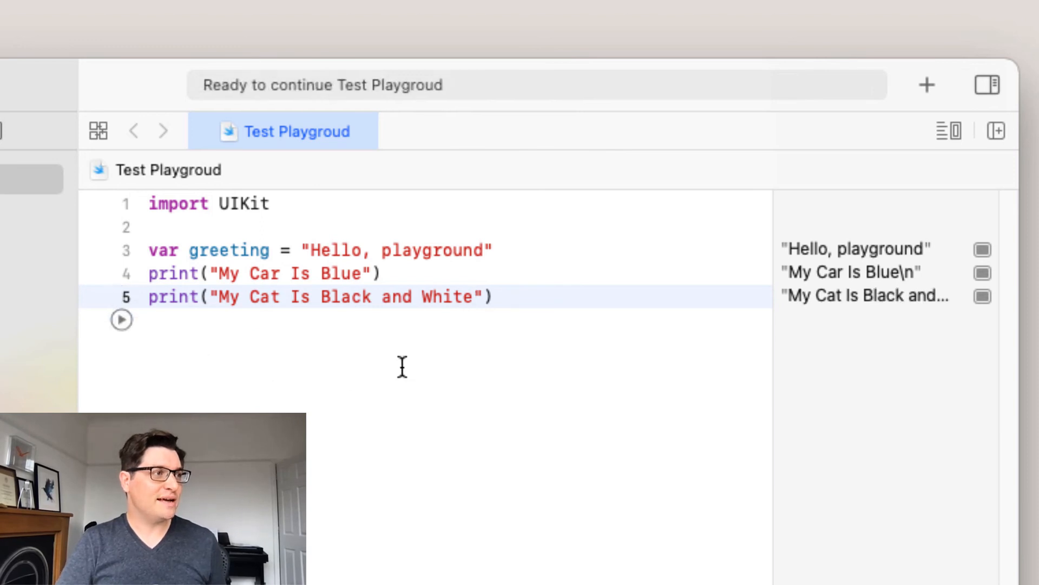